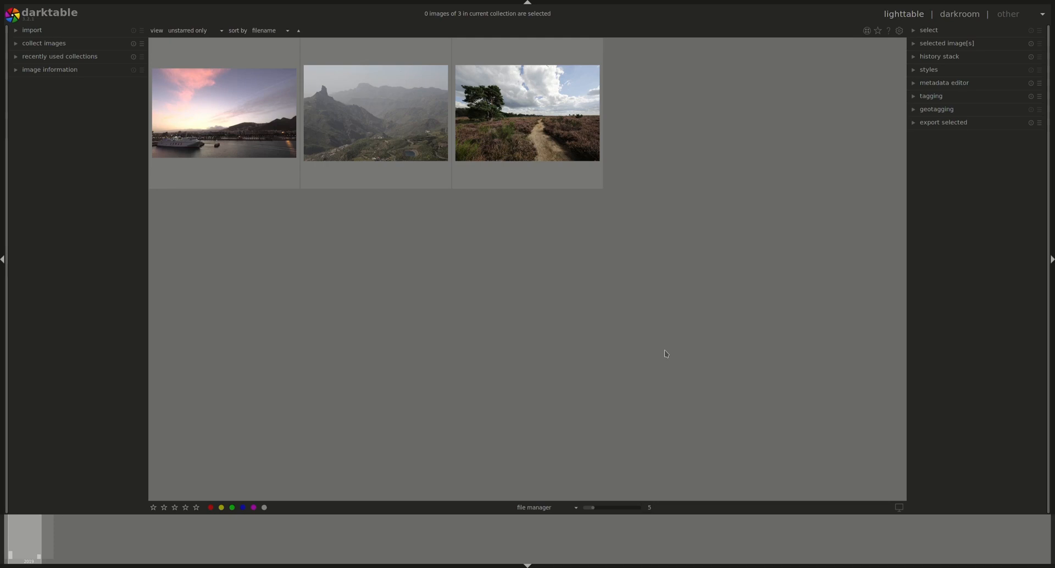
pyautogui.moveTo(928, 567)
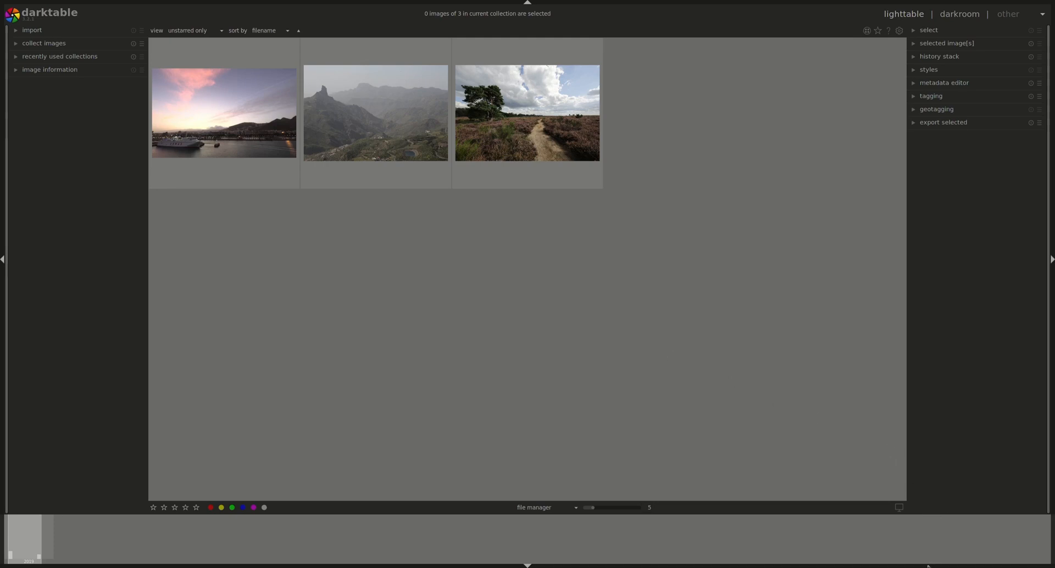
pyautogui.moveTo(938, 508)
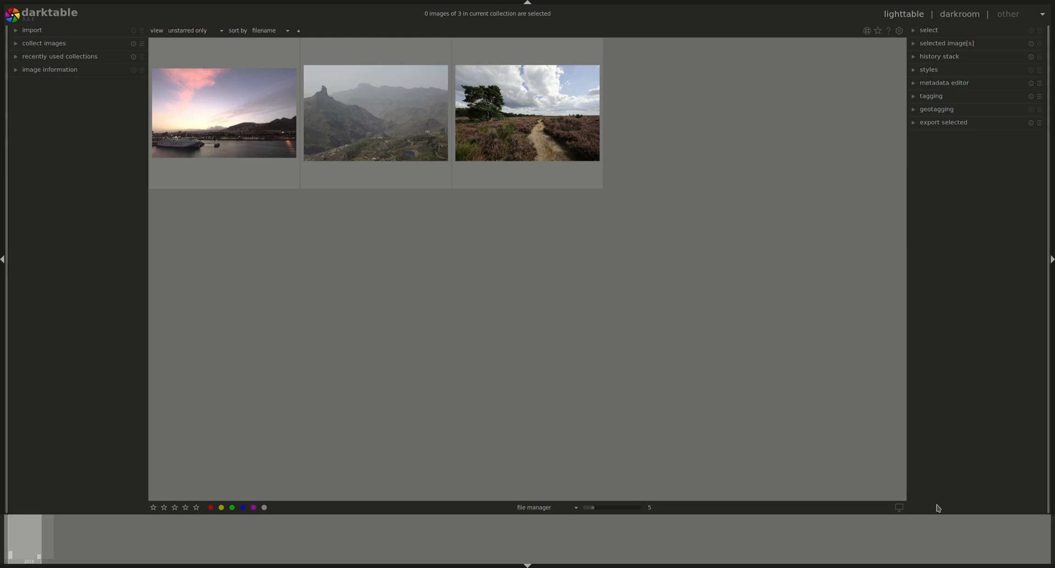
pyautogui.moveTo(943, 469)
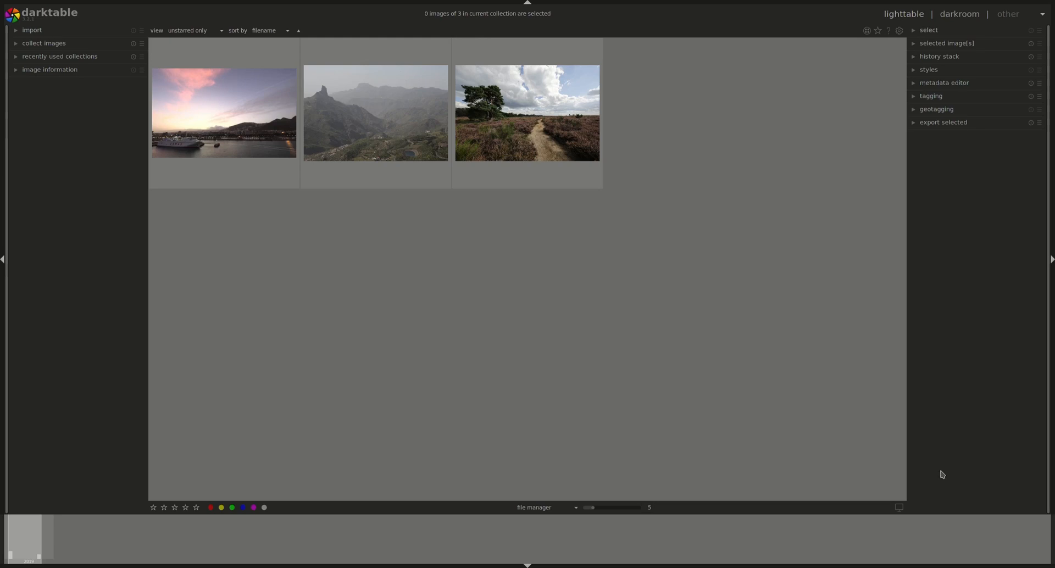
pyautogui.moveTo(967, 339)
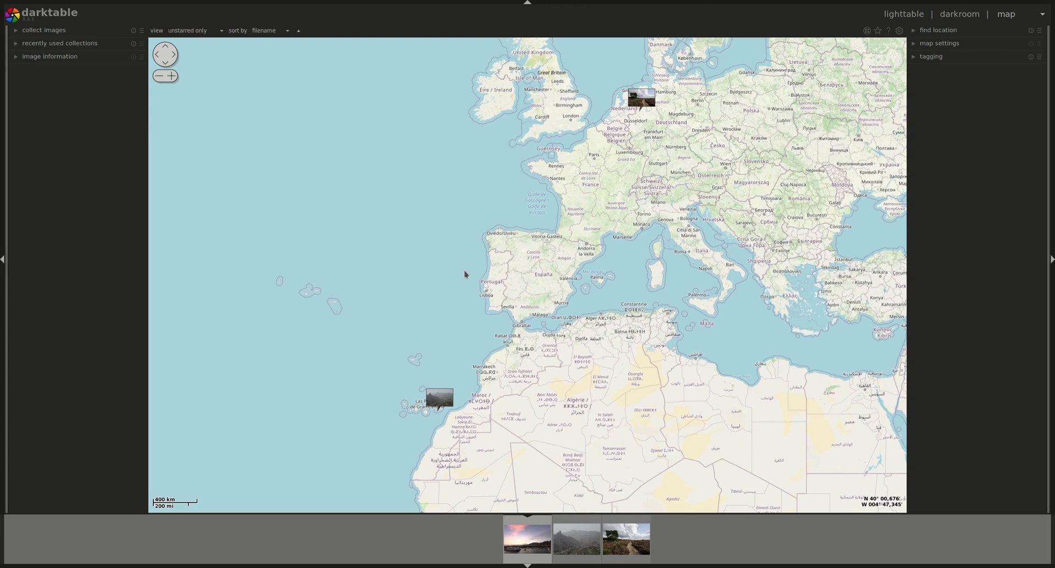
# Preview the harbour sunset photo in the print view, then return to the lighttable overview.
pyautogui.click(1007, 13)
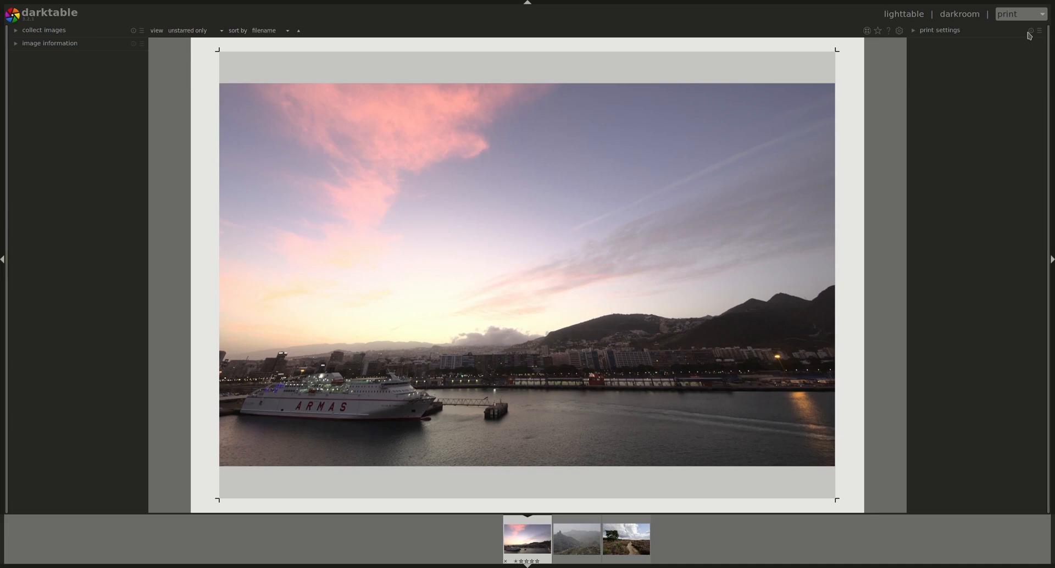
pyautogui.moveTo(827, 165)
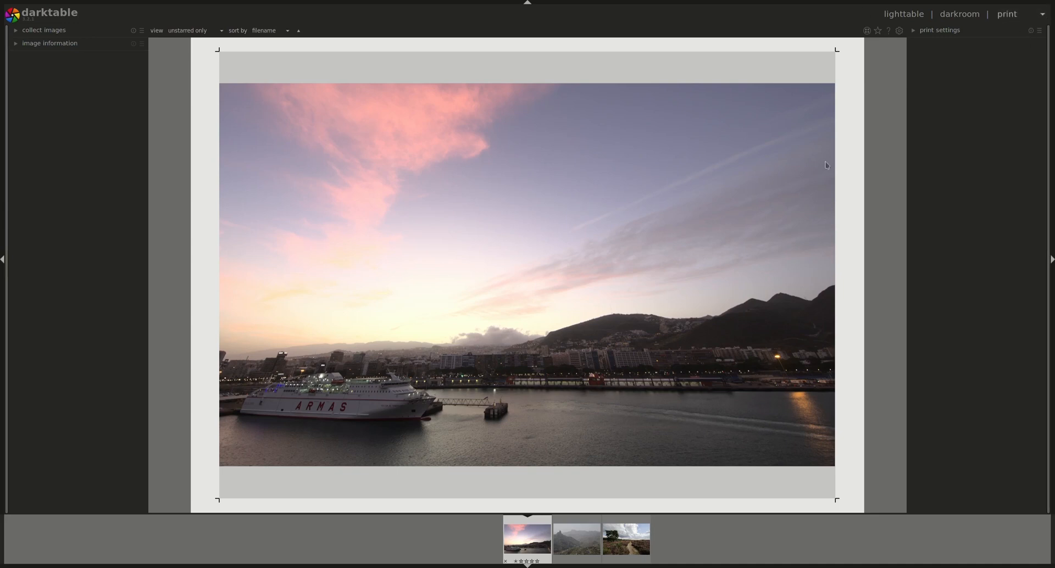
pyautogui.moveTo(364, 155)
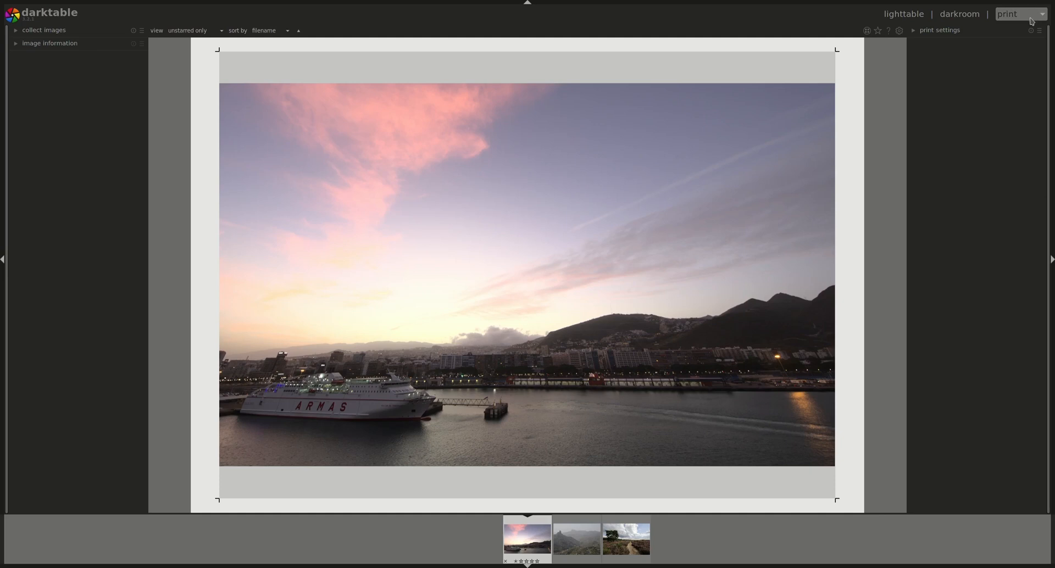
pyautogui.moveTo(1032, 22)
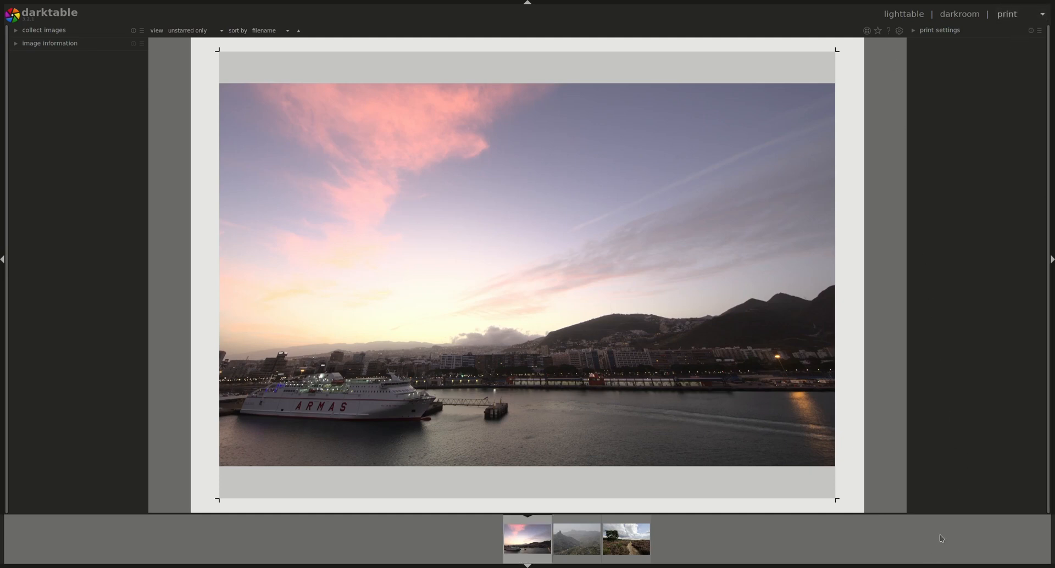
pyautogui.click(903, 13)
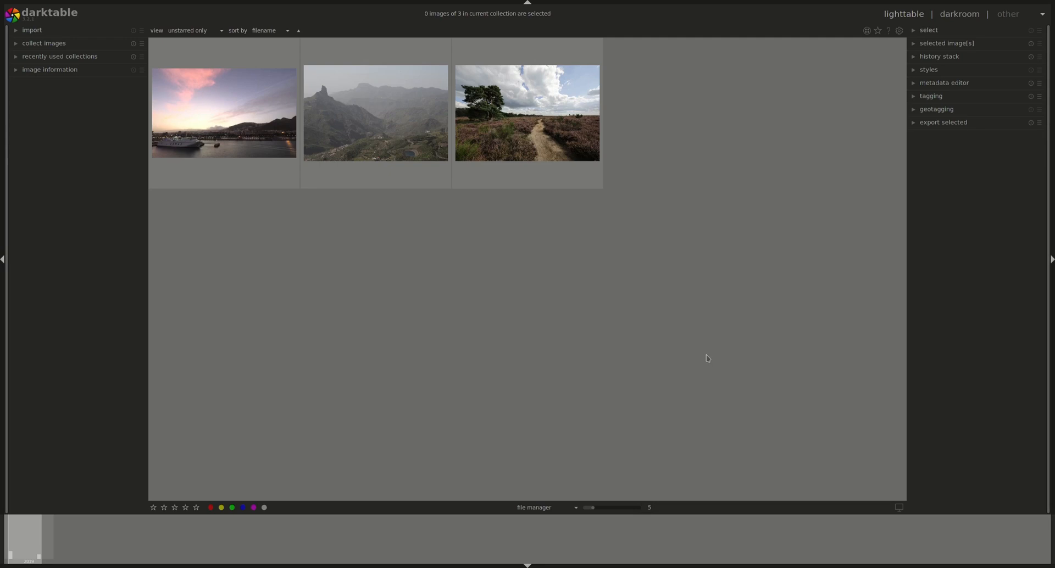
pyautogui.moveTo(286, 359)
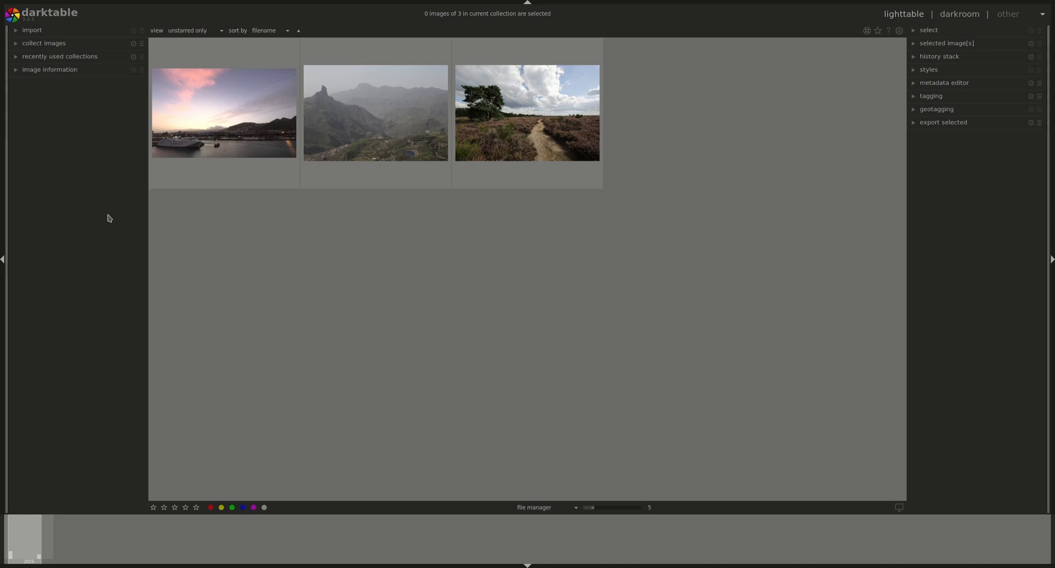
pyautogui.moveTo(1024, 275)
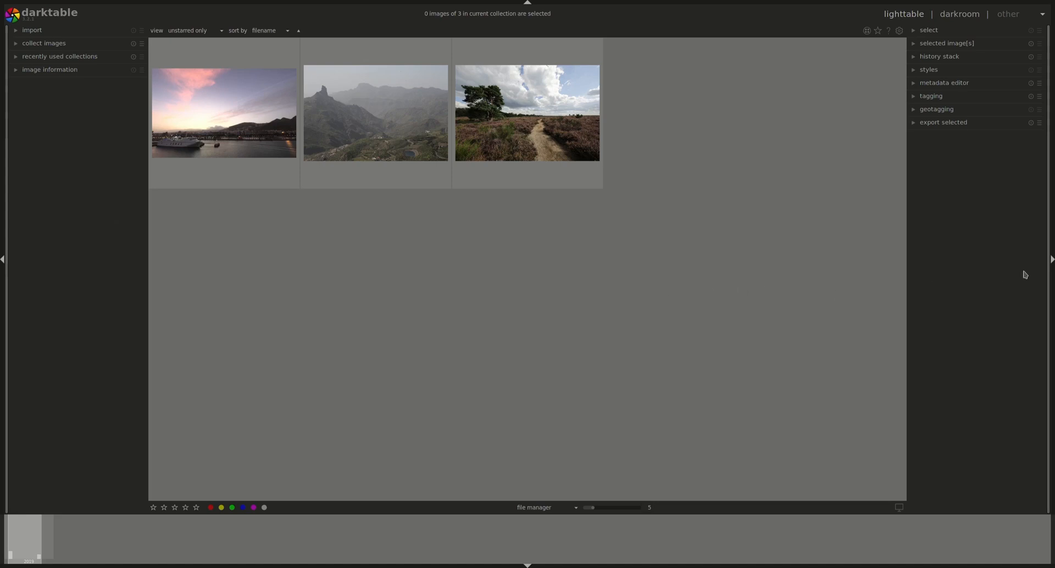
pyautogui.moveTo(783, 71)
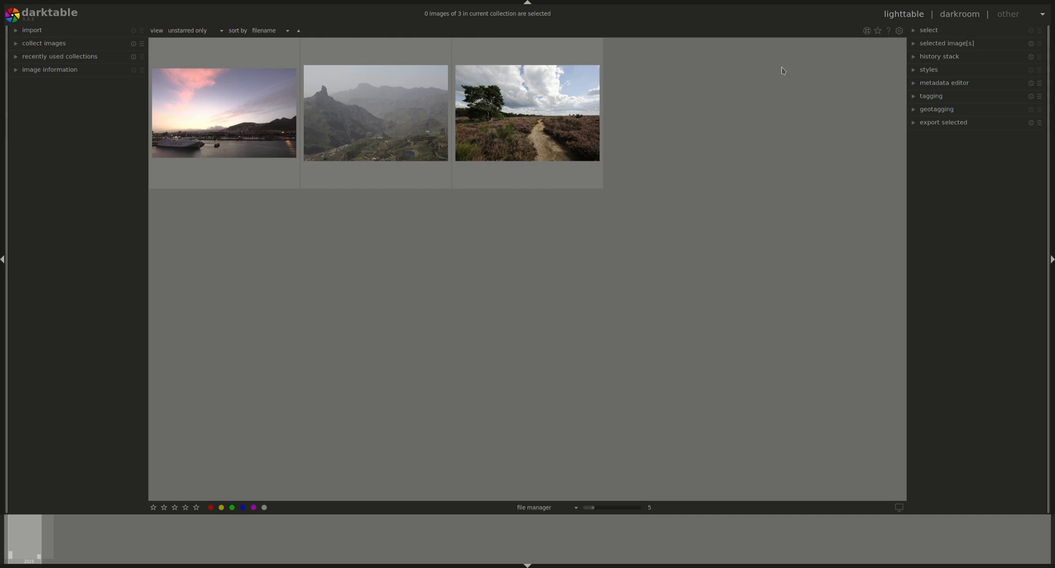
pyautogui.moveTo(590, 527)
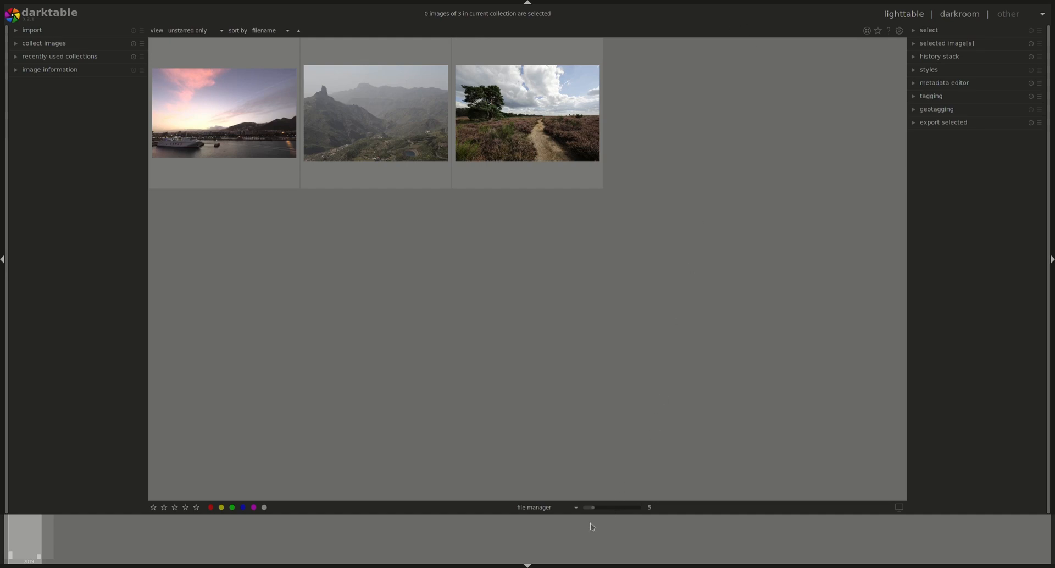
pyautogui.moveTo(593, 524)
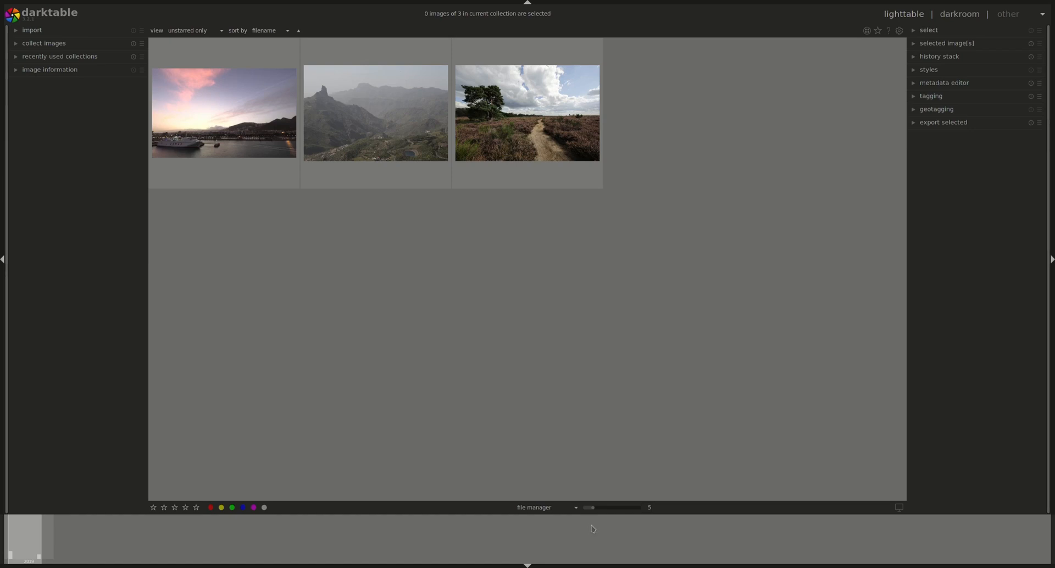
pyautogui.moveTo(934, 537)
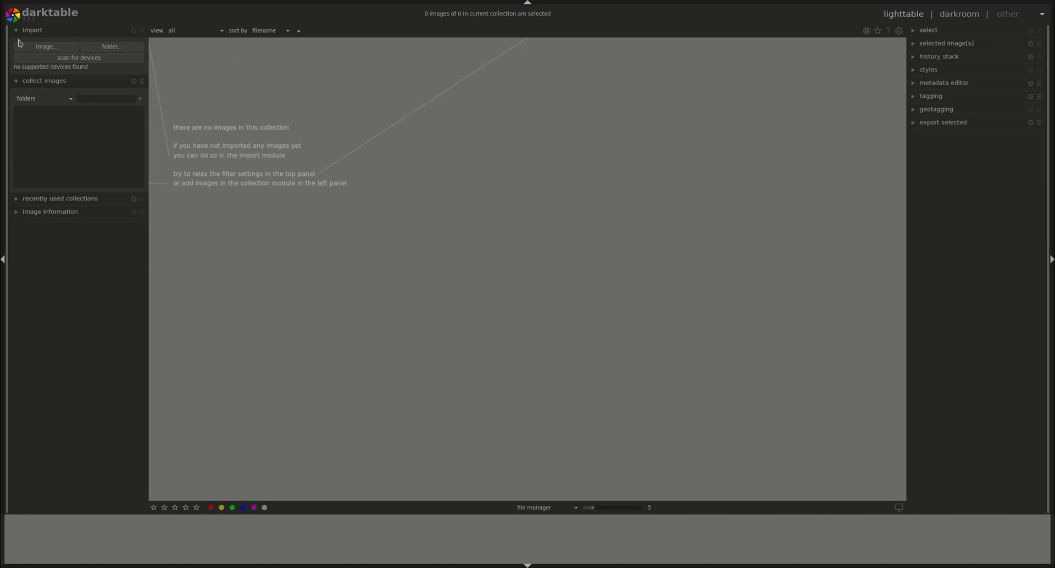
pyautogui.moveTo(113, 46)
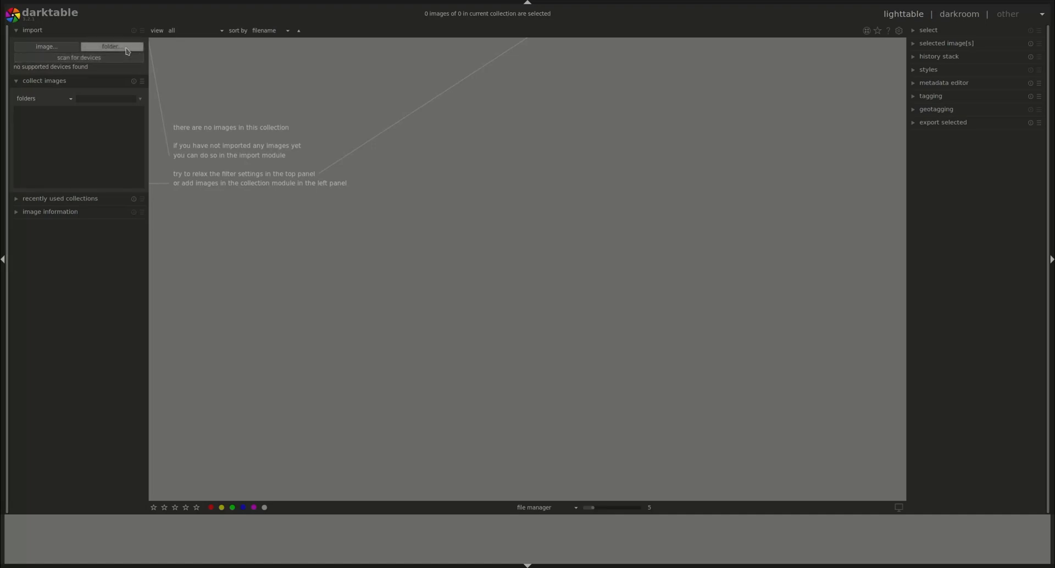
pyautogui.moveTo(500, 243)
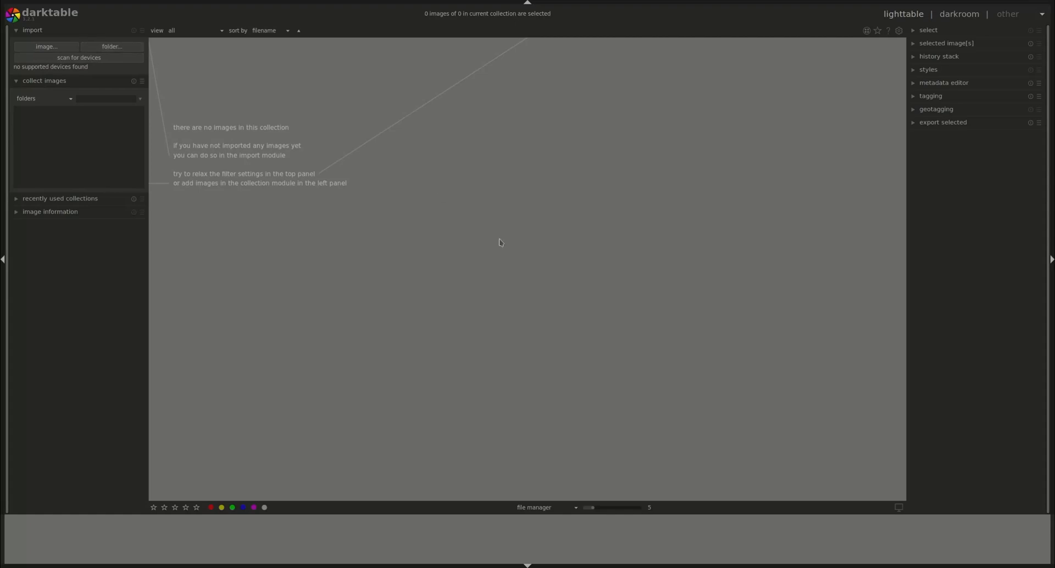
pyautogui.moveTo(443, 159)
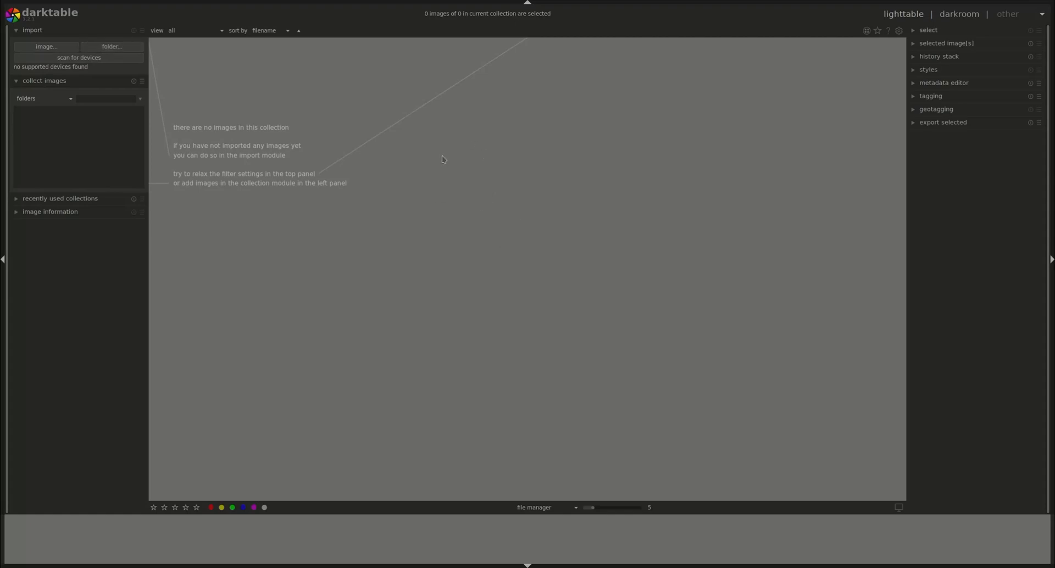
pyautogui.moveTo(727, 469)
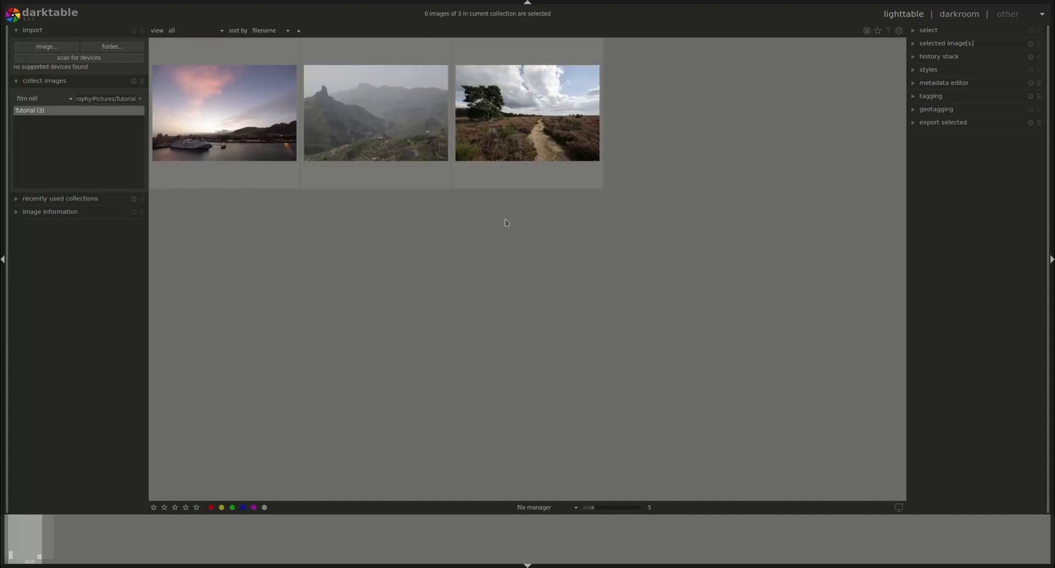
pyautogui.moveTo(726, 389)
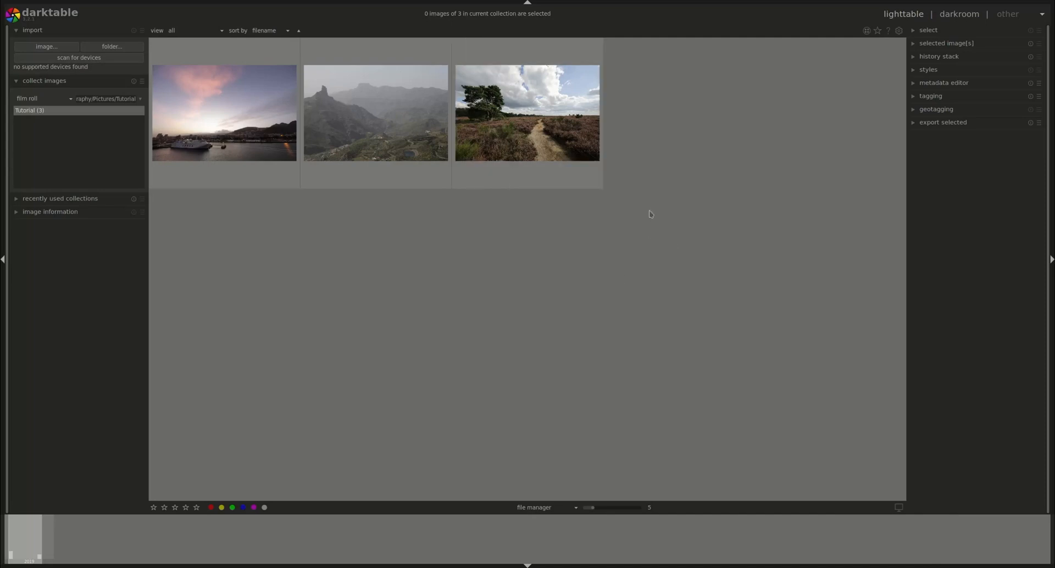
pyautogui.moveTo(21, 120)
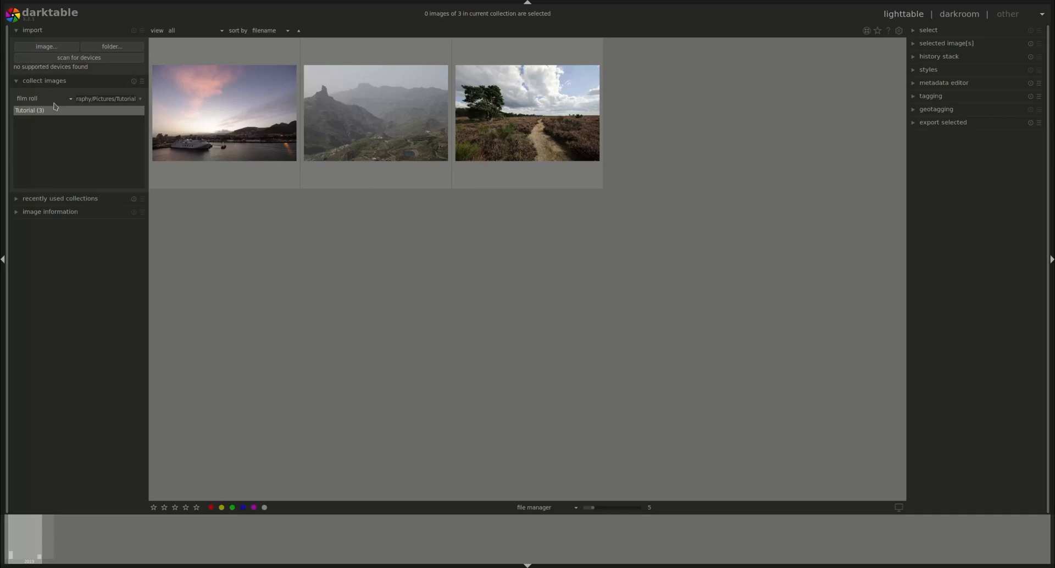
pyautogui.moveTo(331, 211)
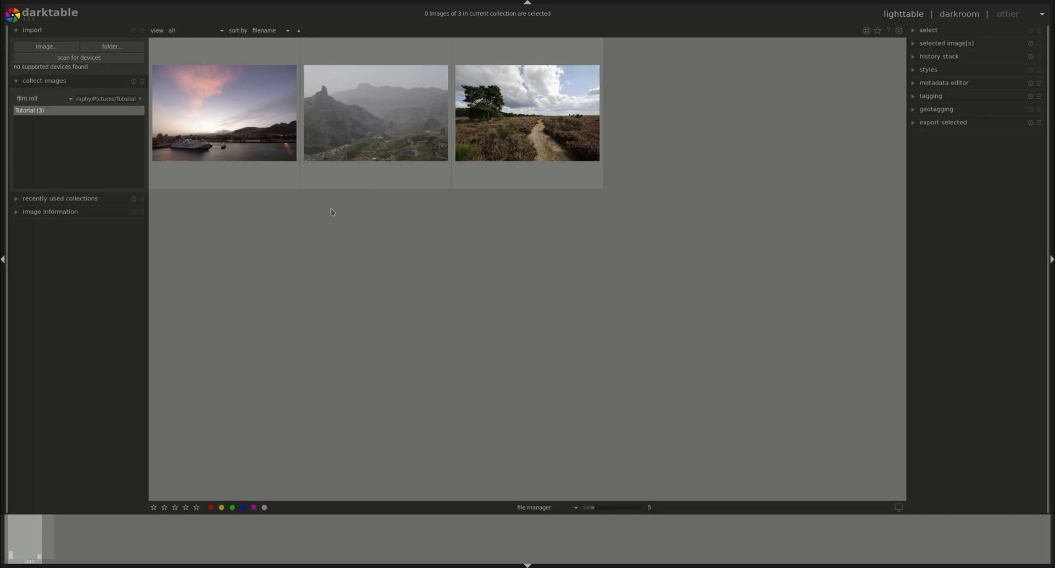
pyautogui.moveTo(935, 554)
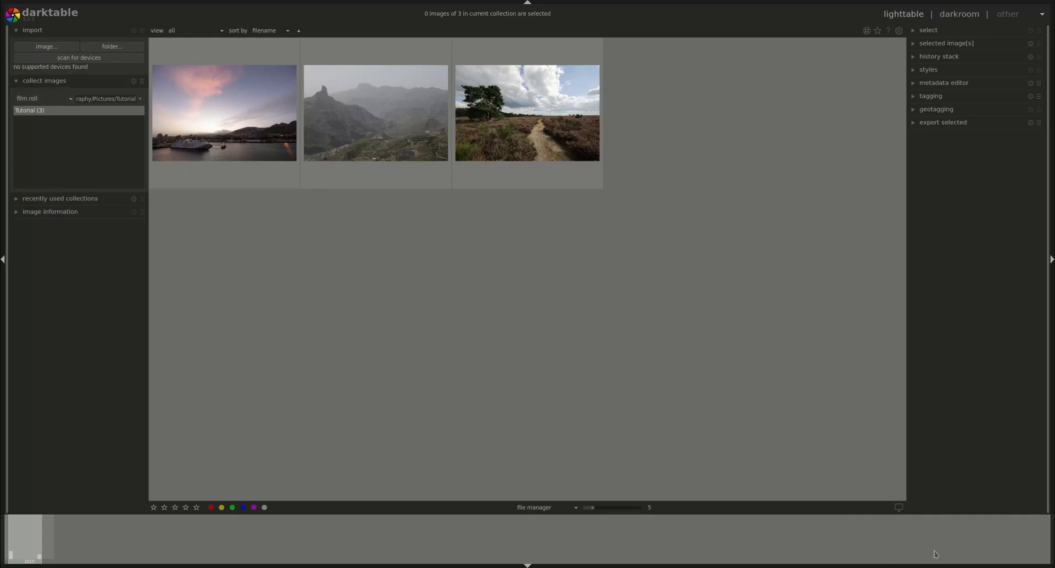
pyautogui.moveTo(680, 412)
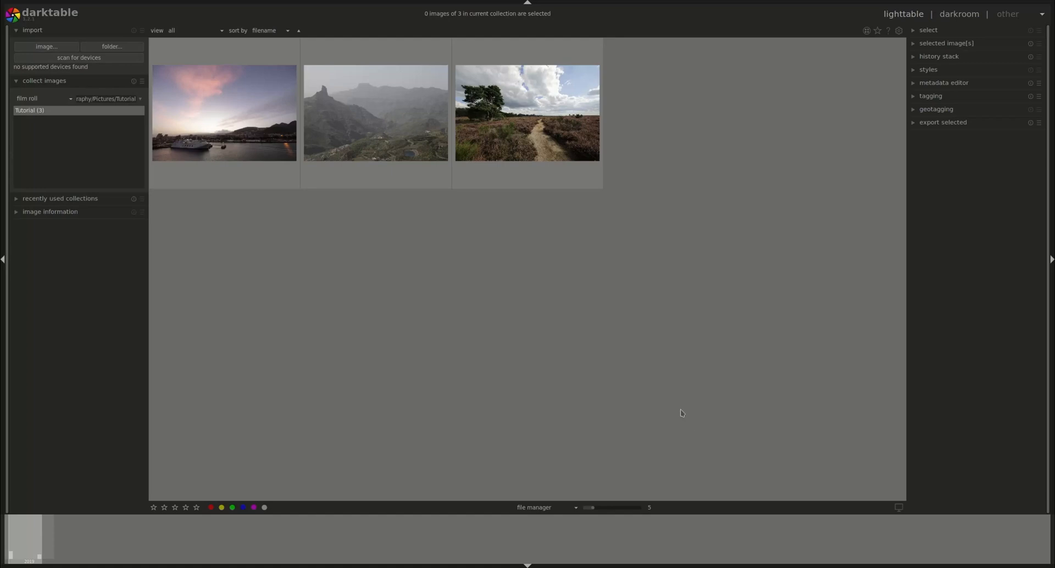
# Open the harbour sunset thumbnail in the darkroom for editing.
pyautogui.click(223, 112)
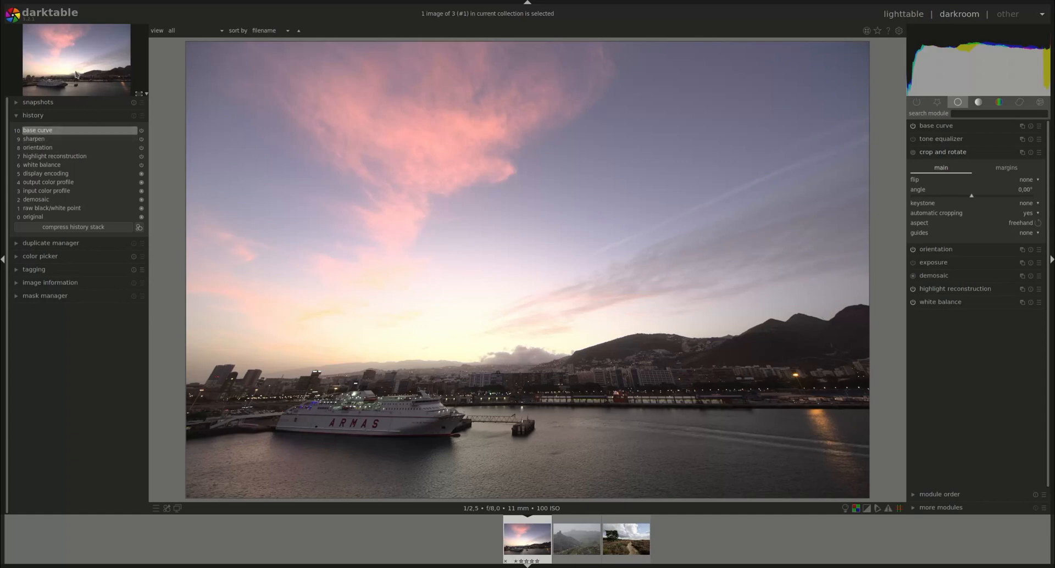
pyautogui.moveTo(98, 396)
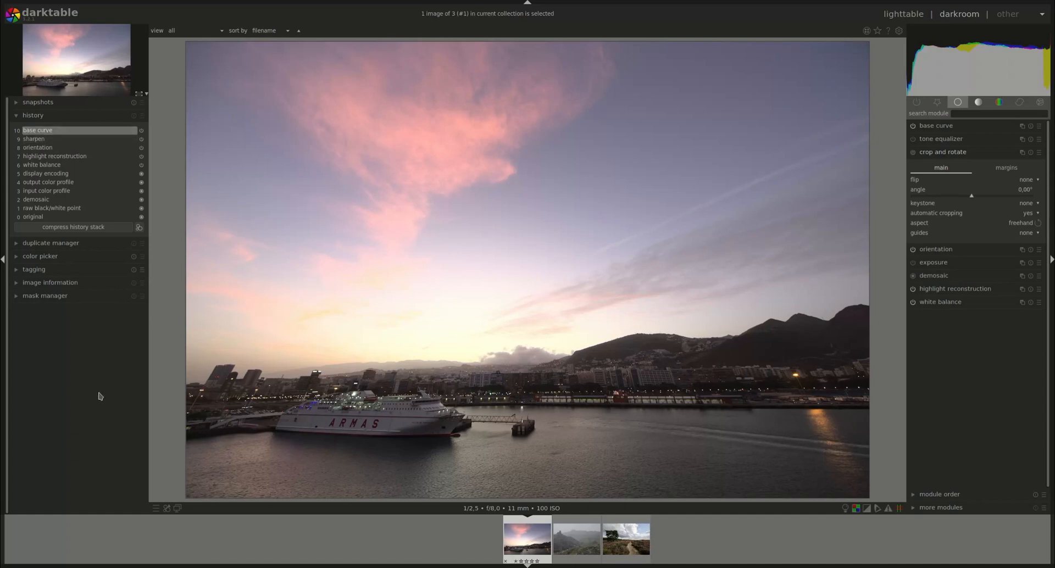
pyautogui.moveTo(980, 436)
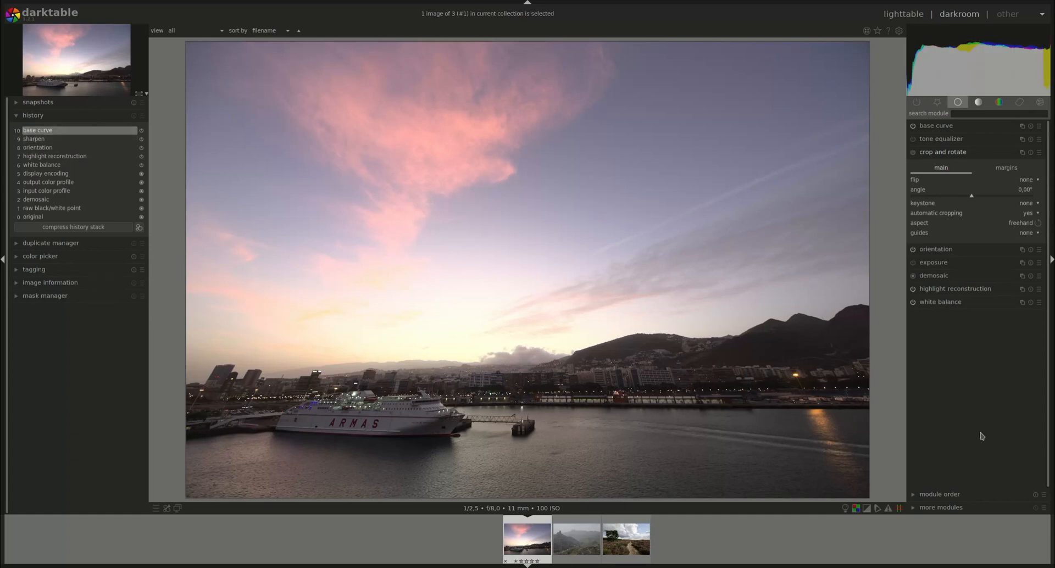
pyautogui.moveTo(963, 398)
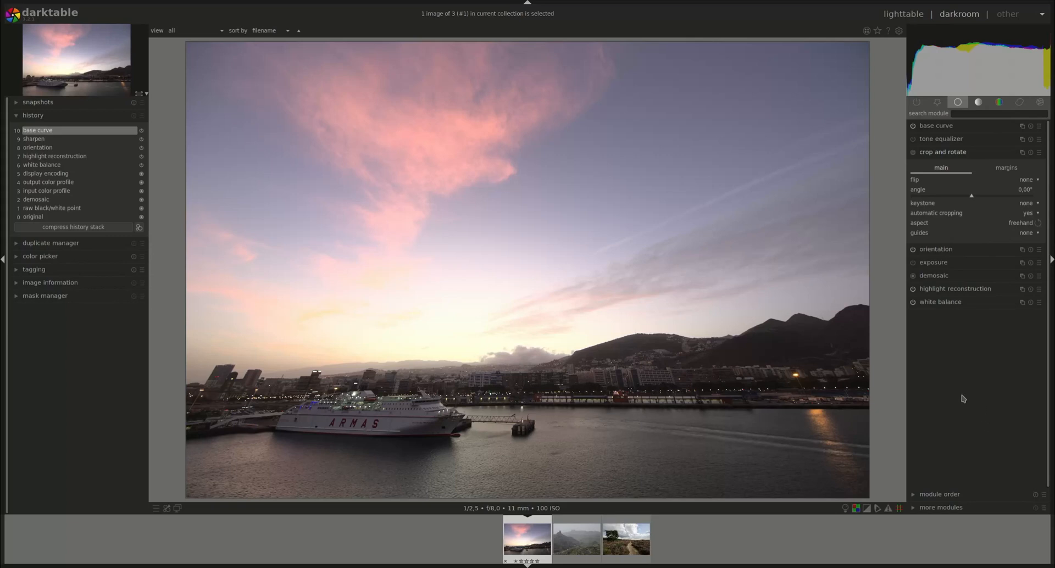
pyautogui.moveTo(1009, 304)
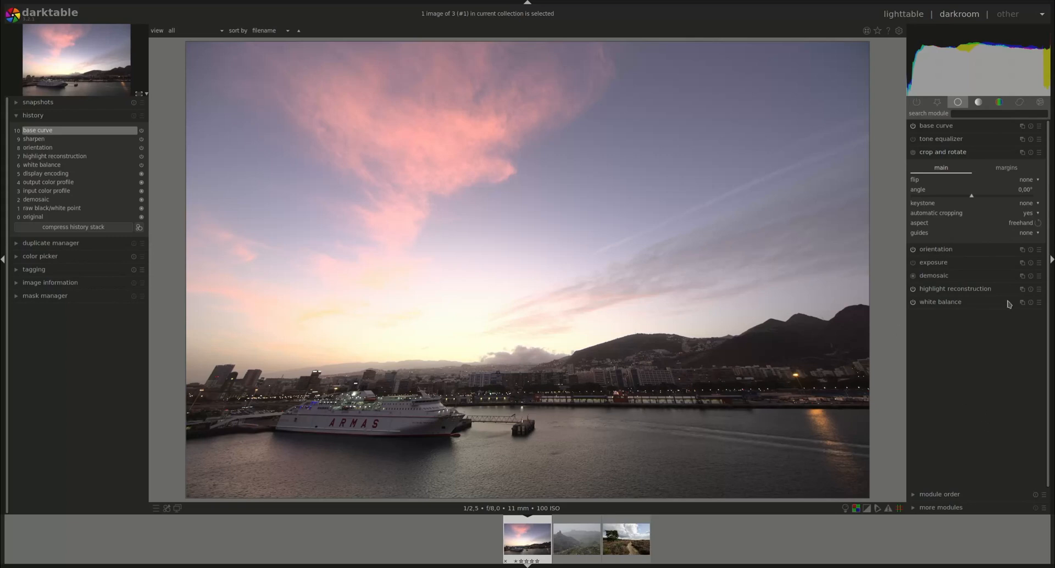
pyautogui.moveTo(332, 256)
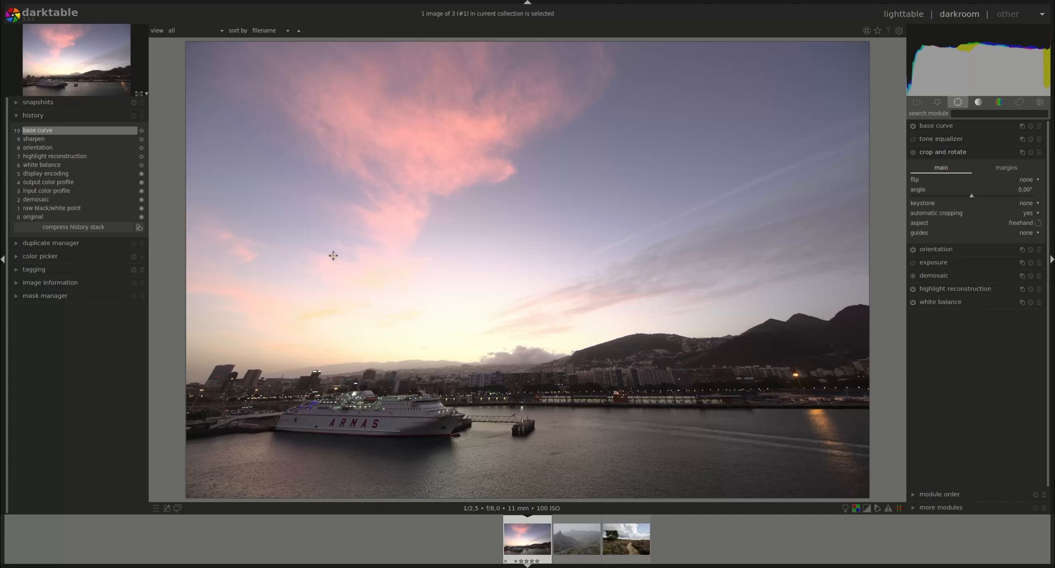
pyautogui.moveTo(65, 130)
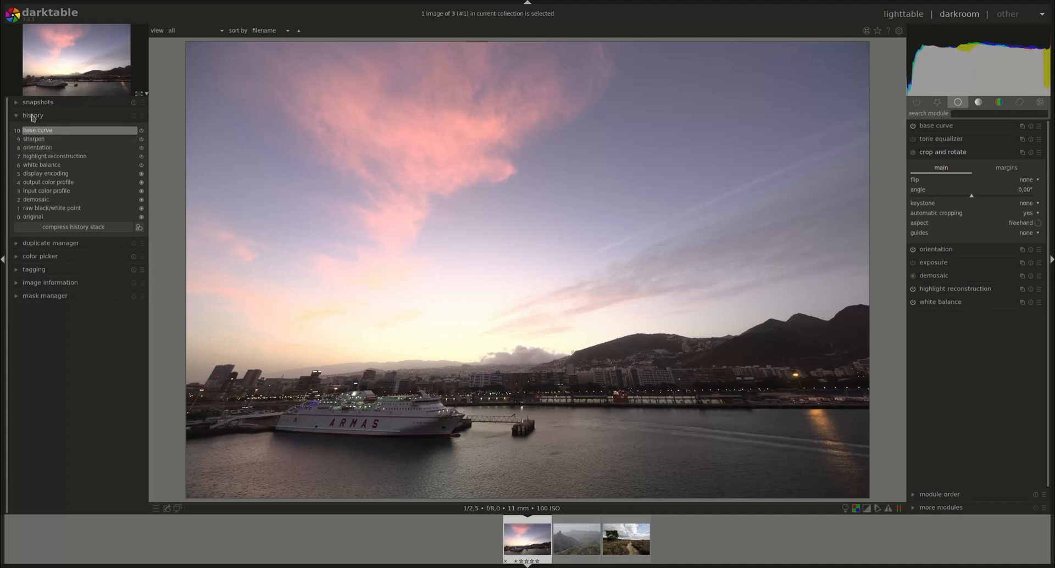
pyautogui.click(38, 130)
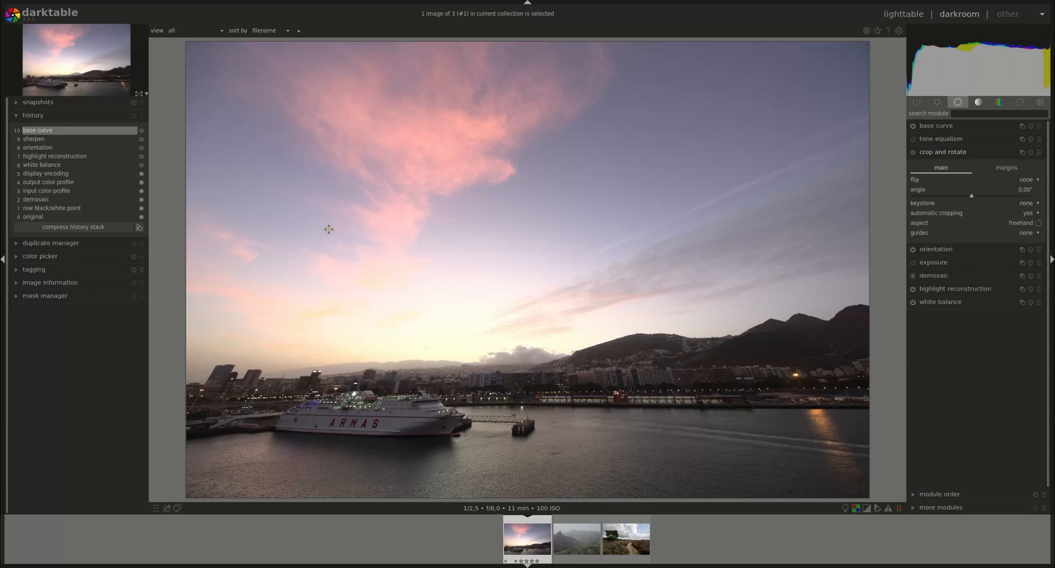
pyautogui.moveTo(631, 139)
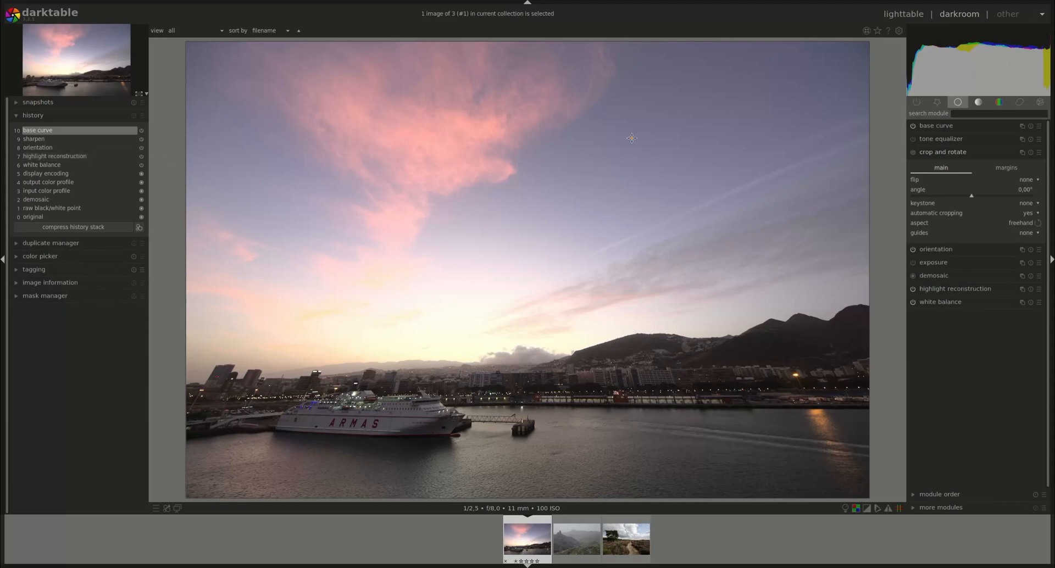
pyautogui.click(904, 13)
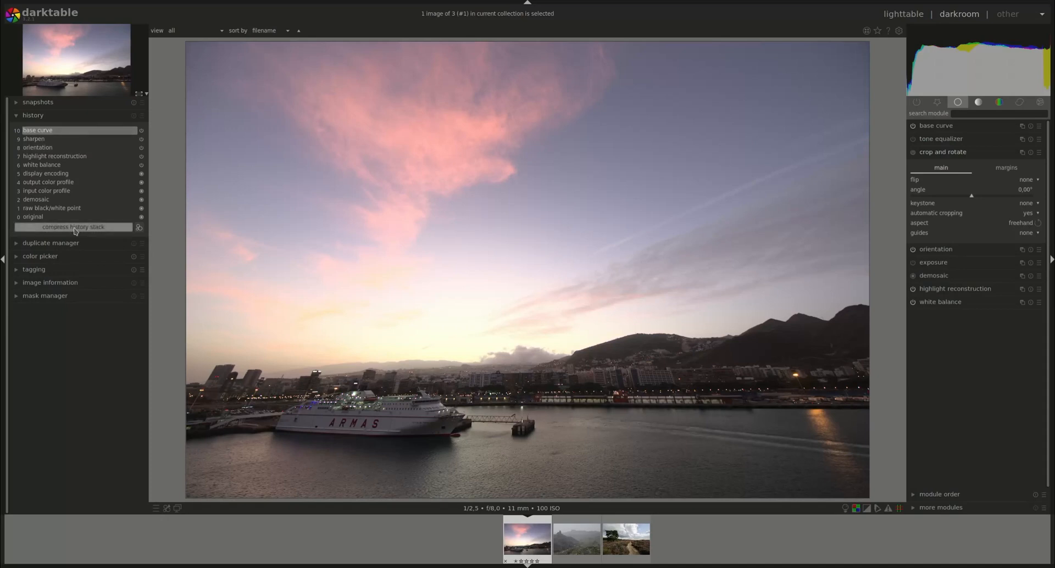
pyautogui.moveTo(976, 164)
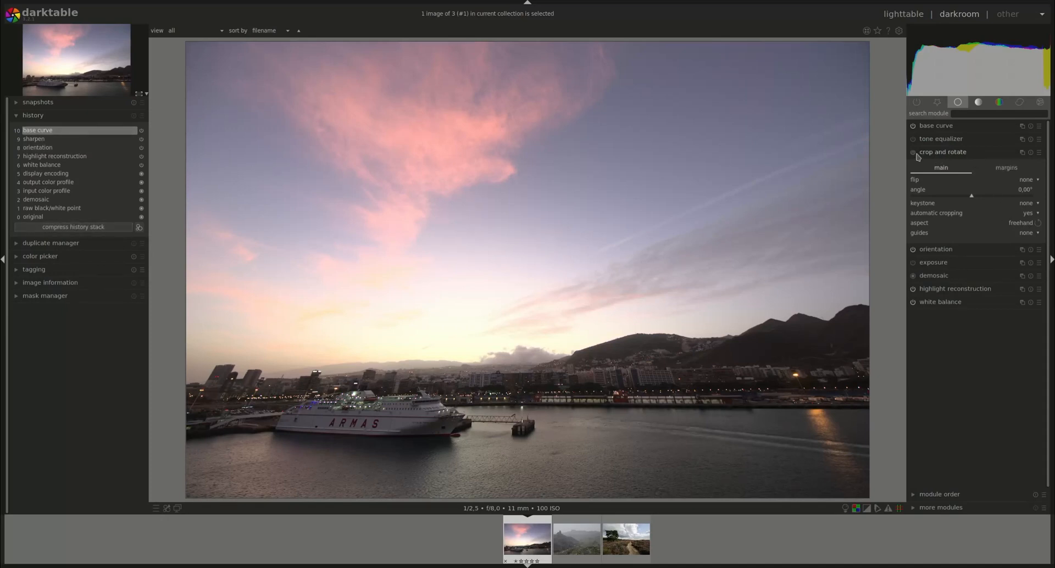
# Enable crop and rotate and reframe the harbour sunset photo to a tighter composition.
pyautogui.click(912, 151)
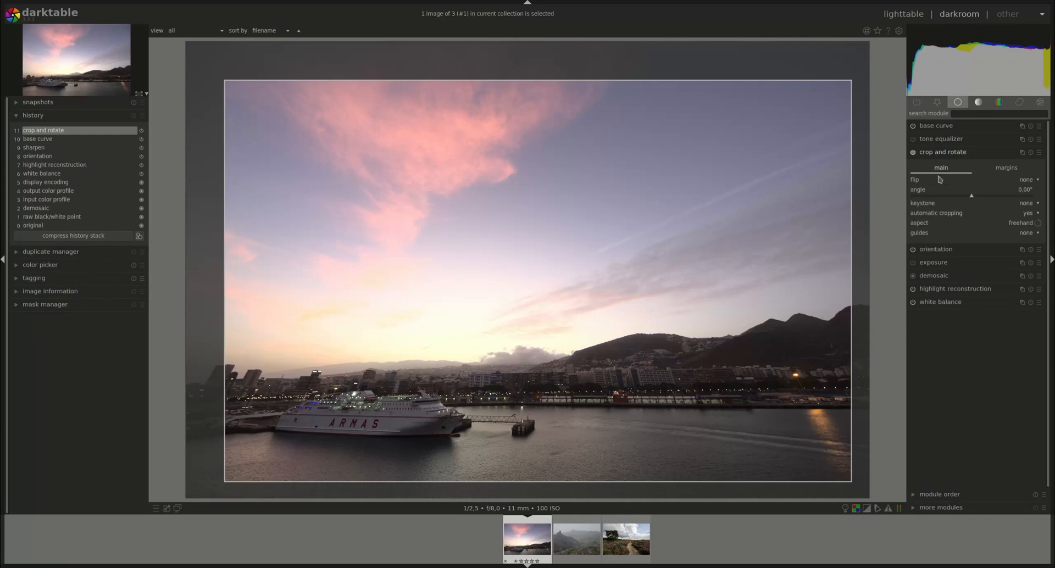
pyautogui.click(943, 151)
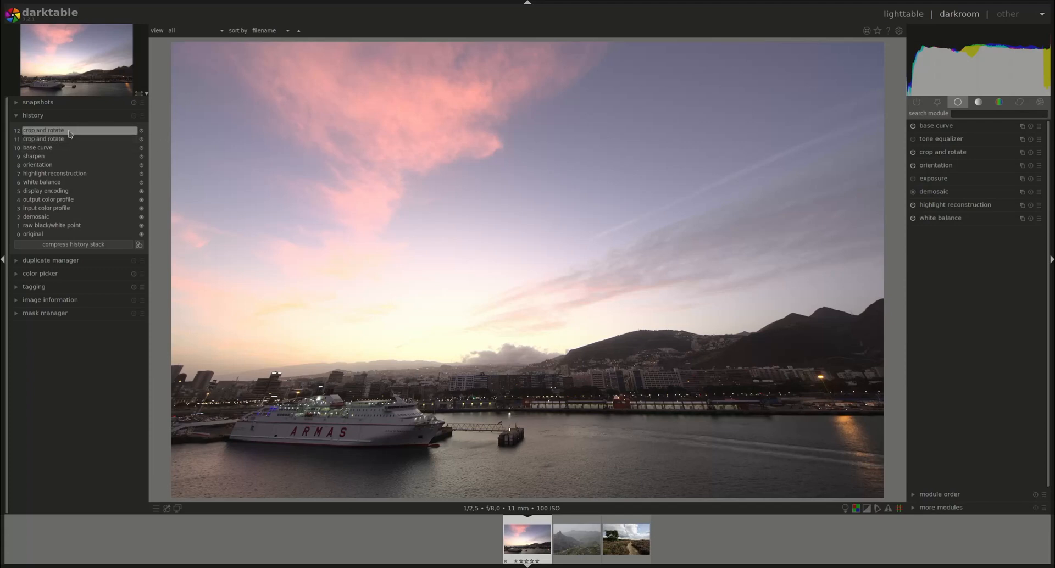
pyautogui.click(943, 151)
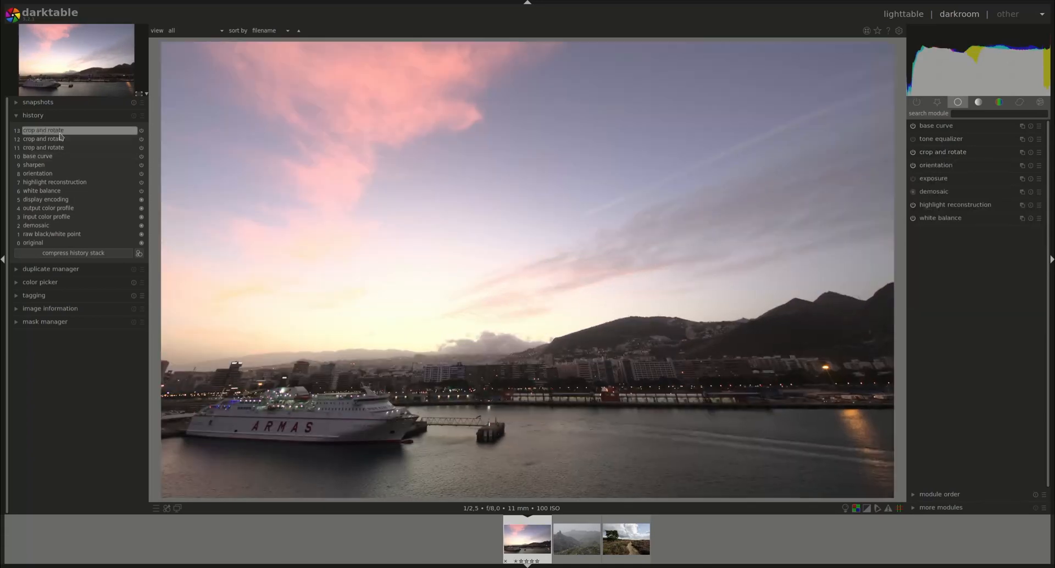
pyautogui.click(43, 138)
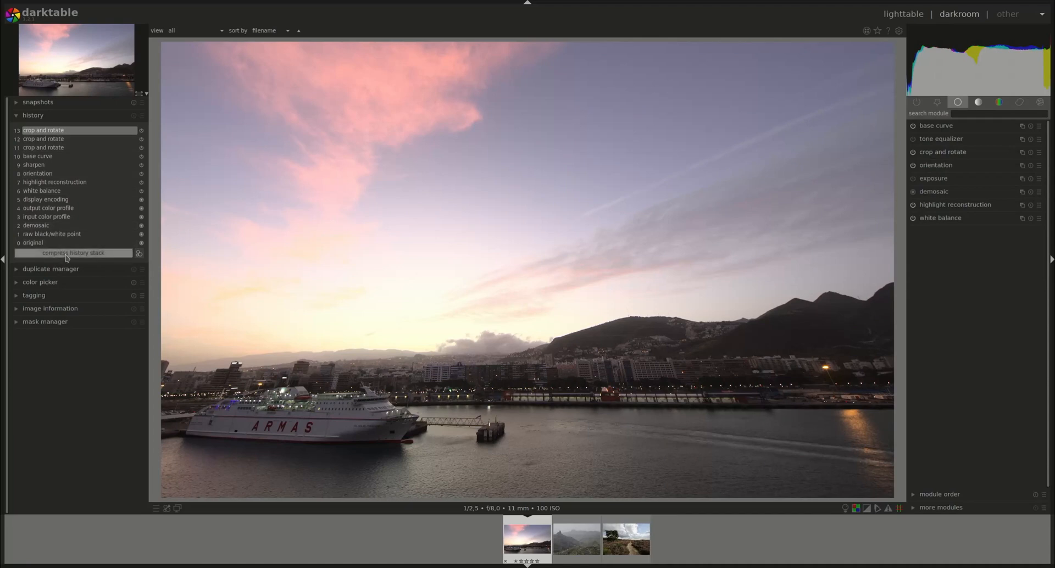
# Compress the history stack so the three crop-and-rotate steps merge into one.
pyautogui.click(74, 252)
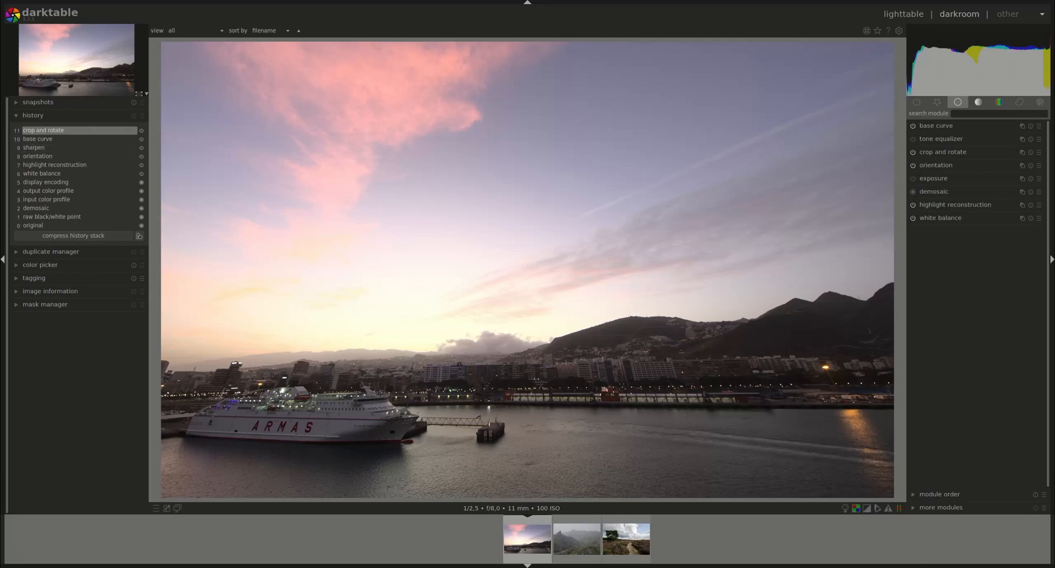
pyautogui.moveTo(1004, 265)
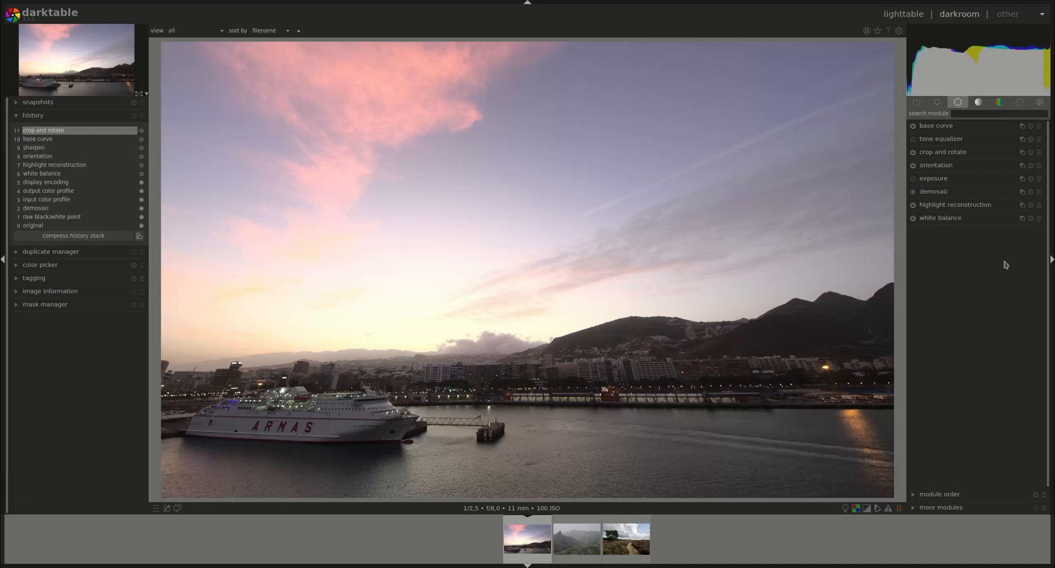